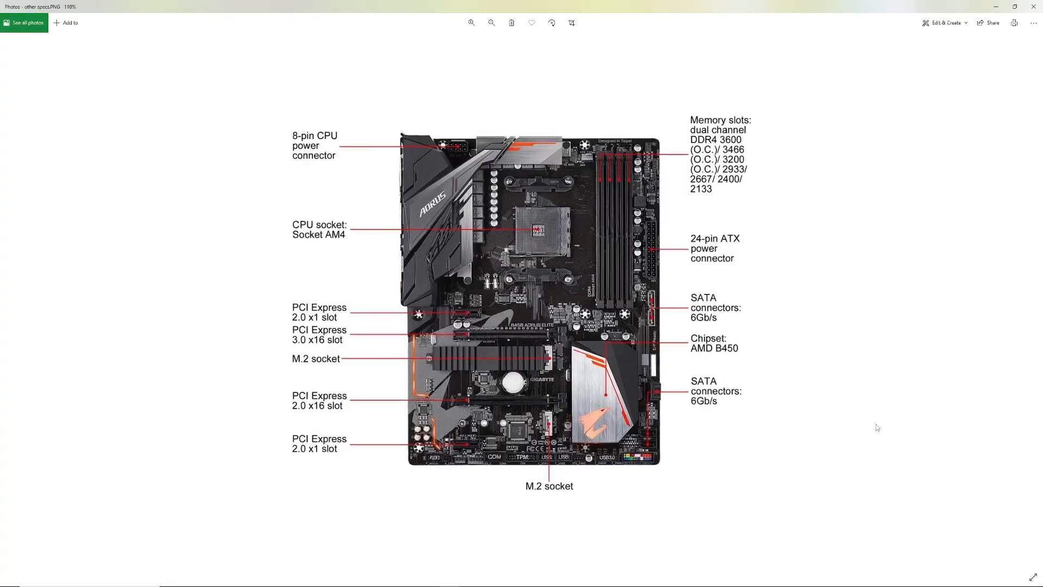
# Step: Return to the top of the B450 AORUS ELITE page showing its headline and key feature list
pyautogui.click(471, 23)
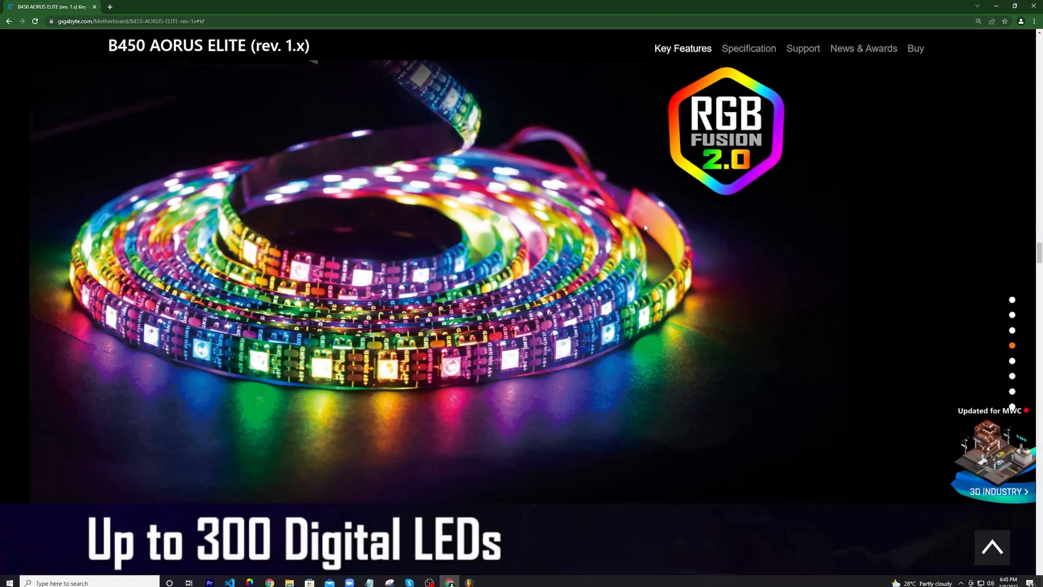
pyautogui.moveTo(932, 139)
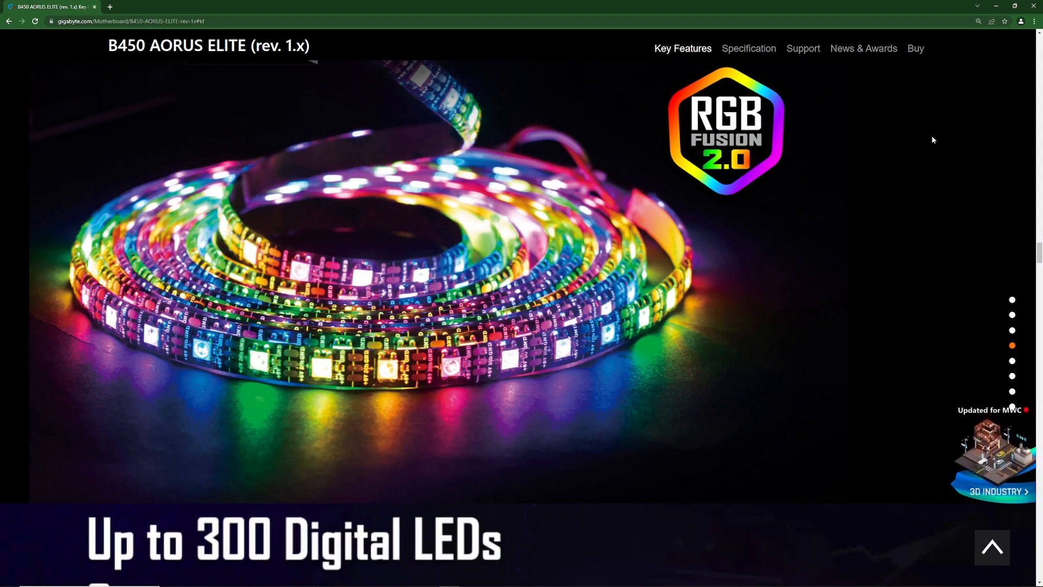
pyautogui.moveTo(761, 347)
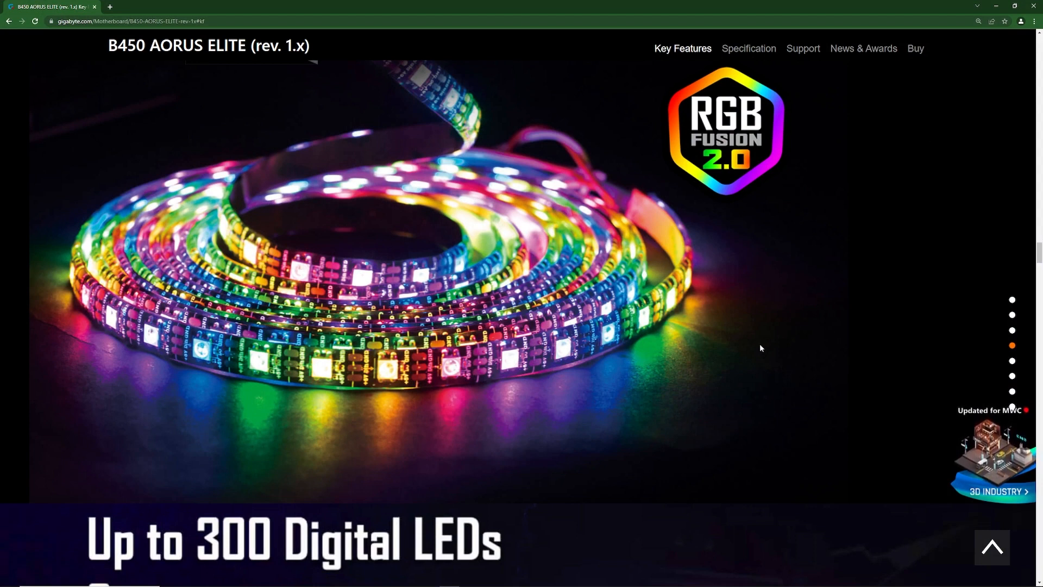
pyautogui.moveTo(778, 338)
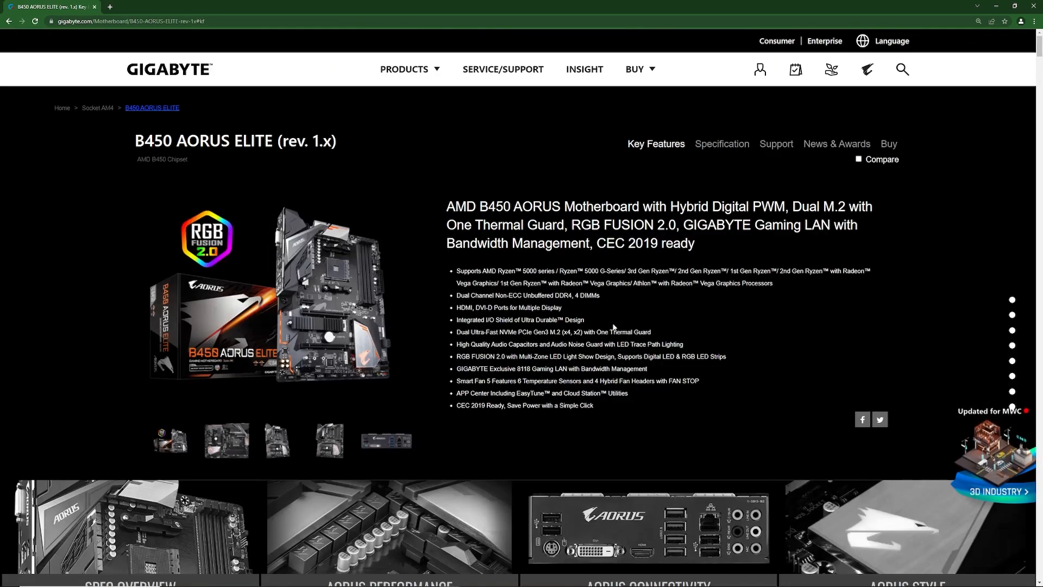
# Step: Scroll past the feature overview tiles down to the NO COMPROMISE AORUS B450 banner
pyautogui.scroll(-3)
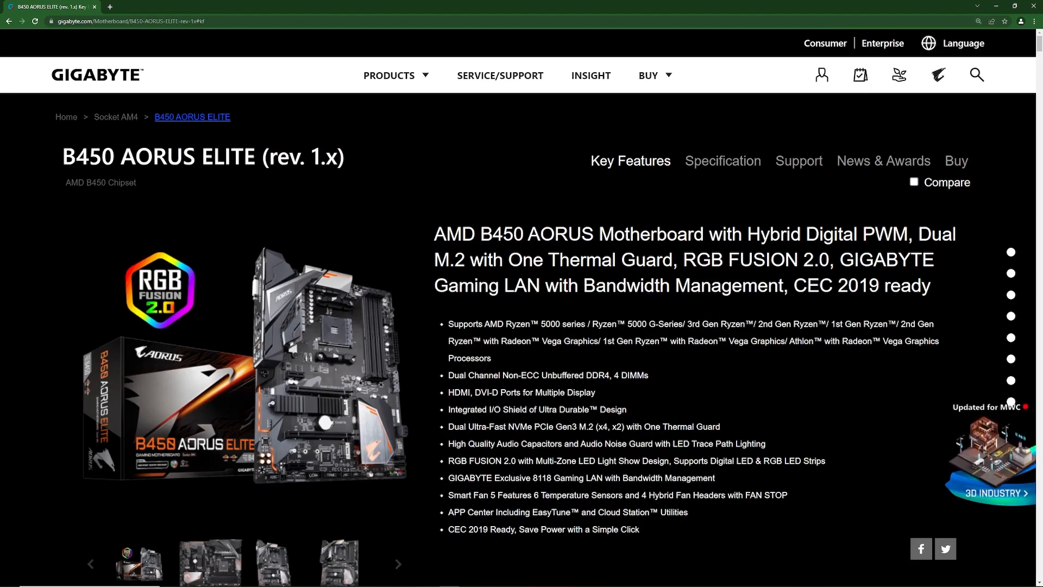
pyautogui.scroll(-3)
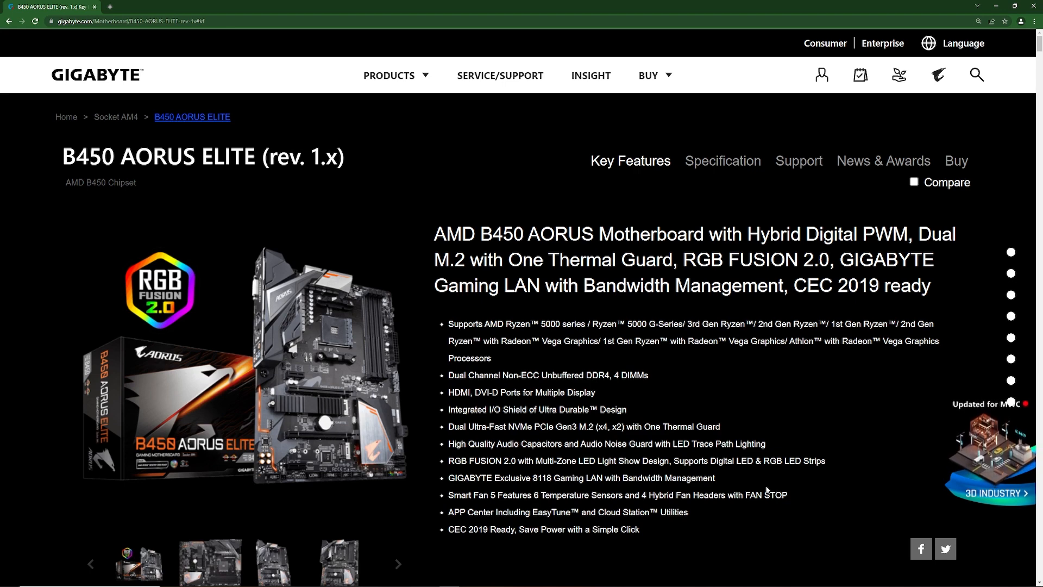
pyautogui.scroll(-3)
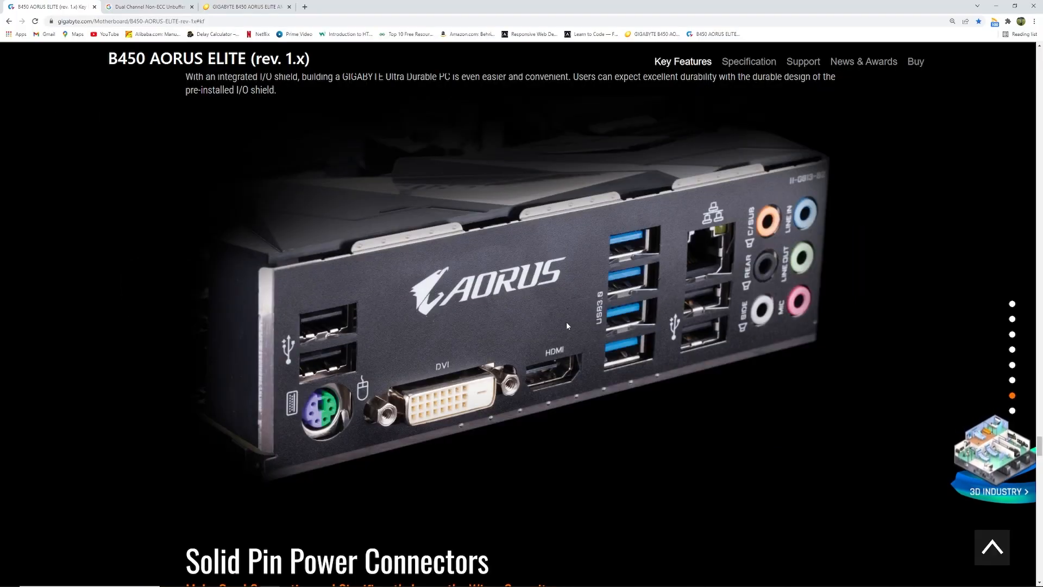
pyautogui.moveTo(439, 355)
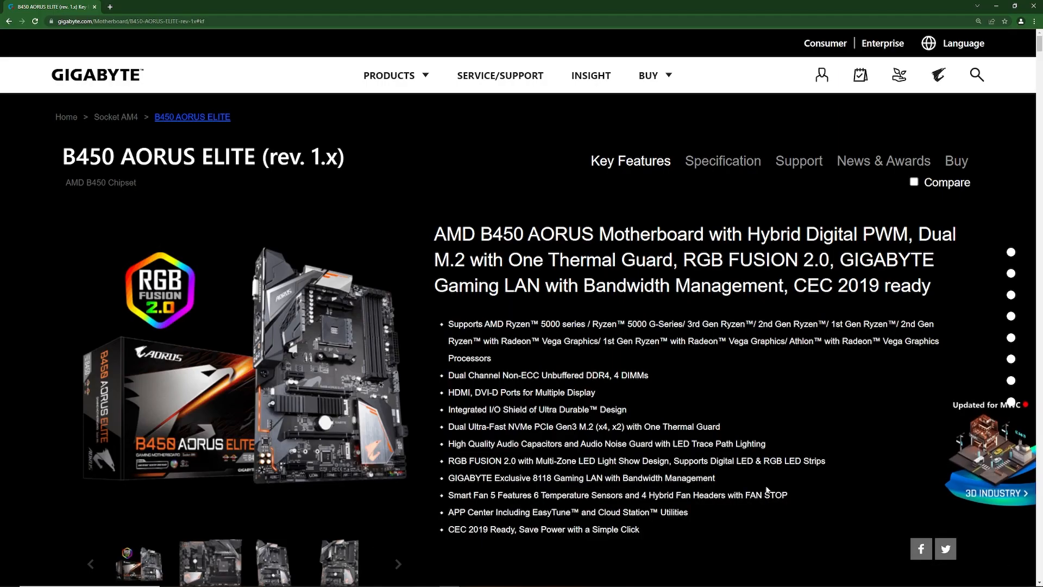
pyautogui.scroll(-3)
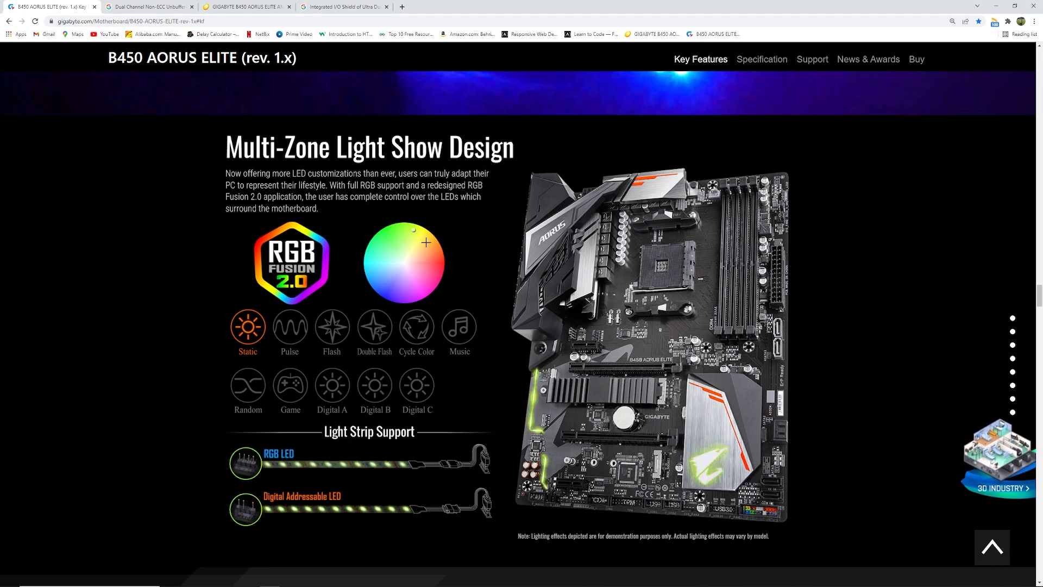
pyautogui.click(438, 261)
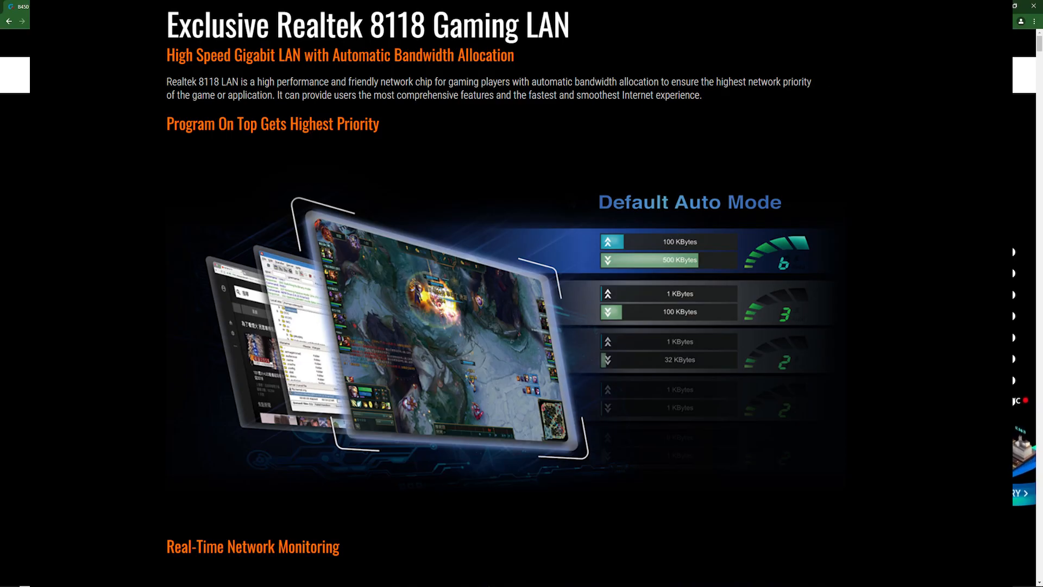
pyautogui.scroll(-3)
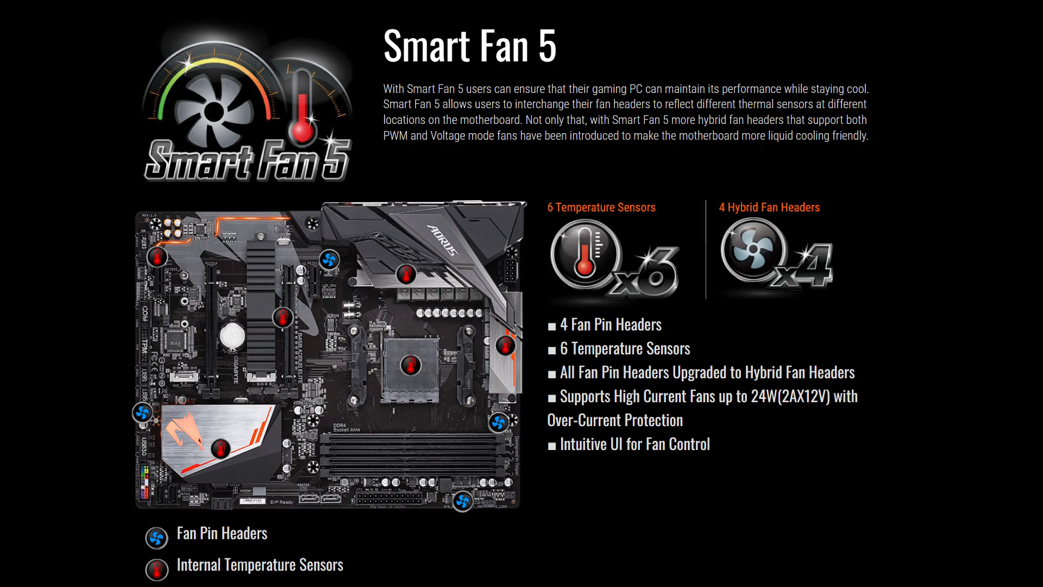
pyautogui.scroll(-3)
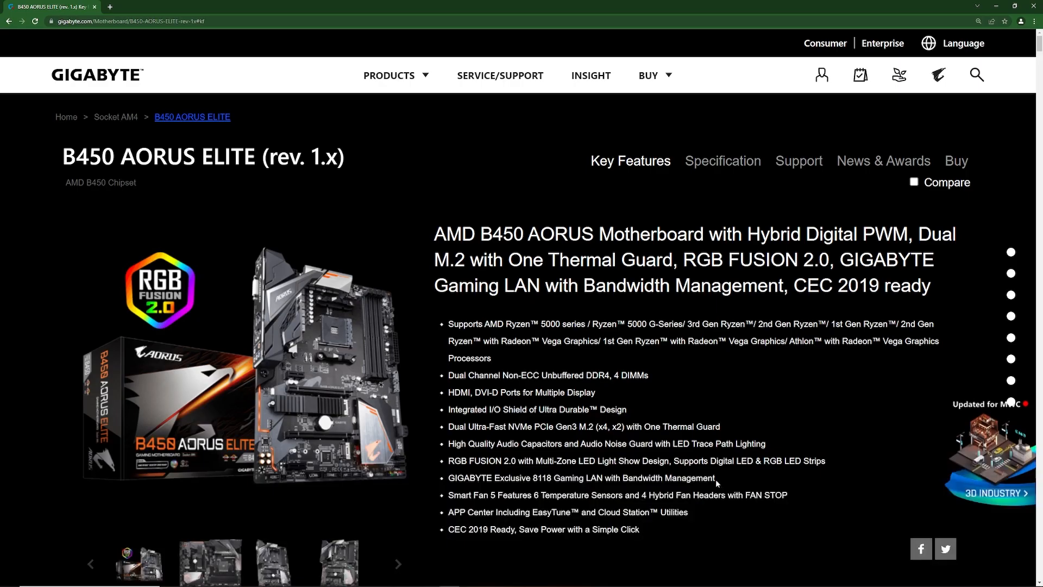
pyautogui.scroll(-3)
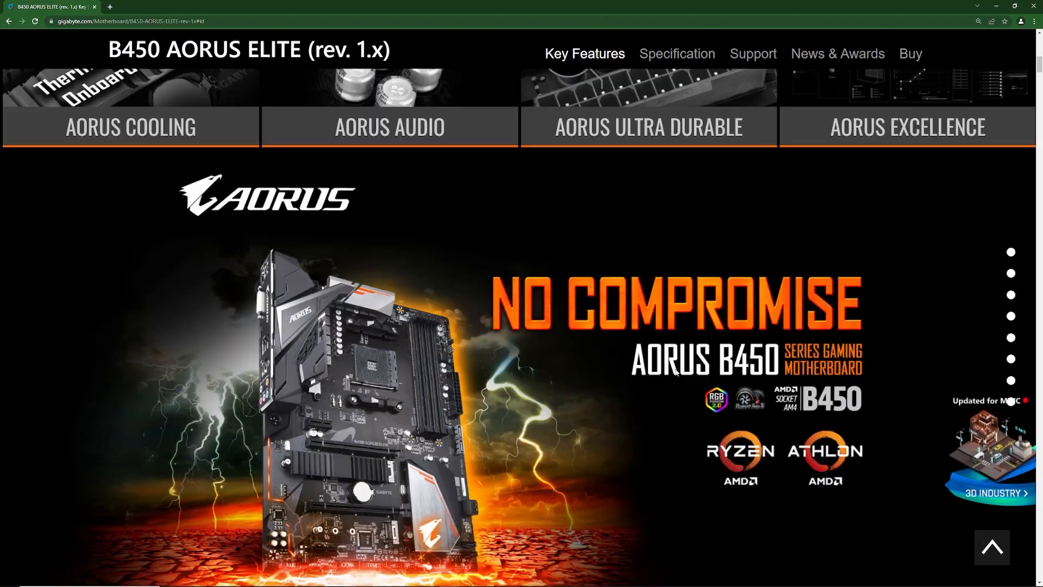
# Step: Scroll to the annotated board layout naming DVI-D, HDMI and M.2 with Thermal Guard
pyautogui.scroll(-3)
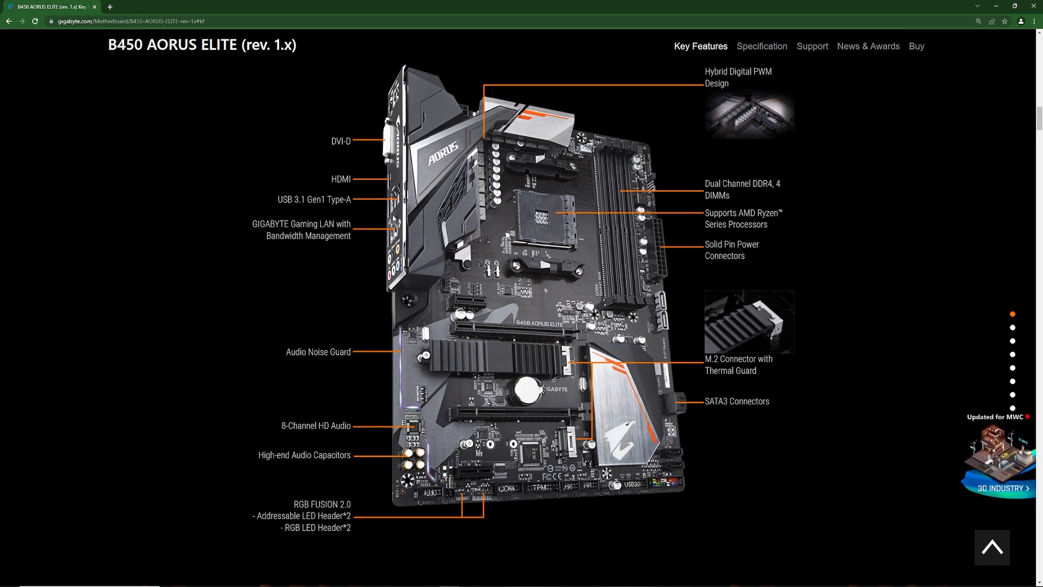
pyautogui.moveTo(309, 280)
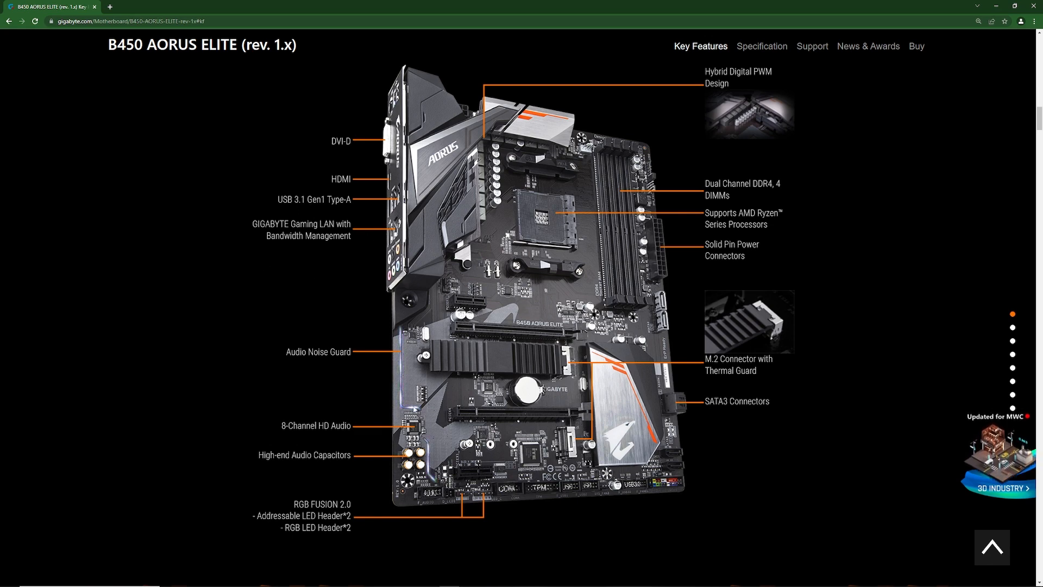
pyautogui.moveTo(331, 365)
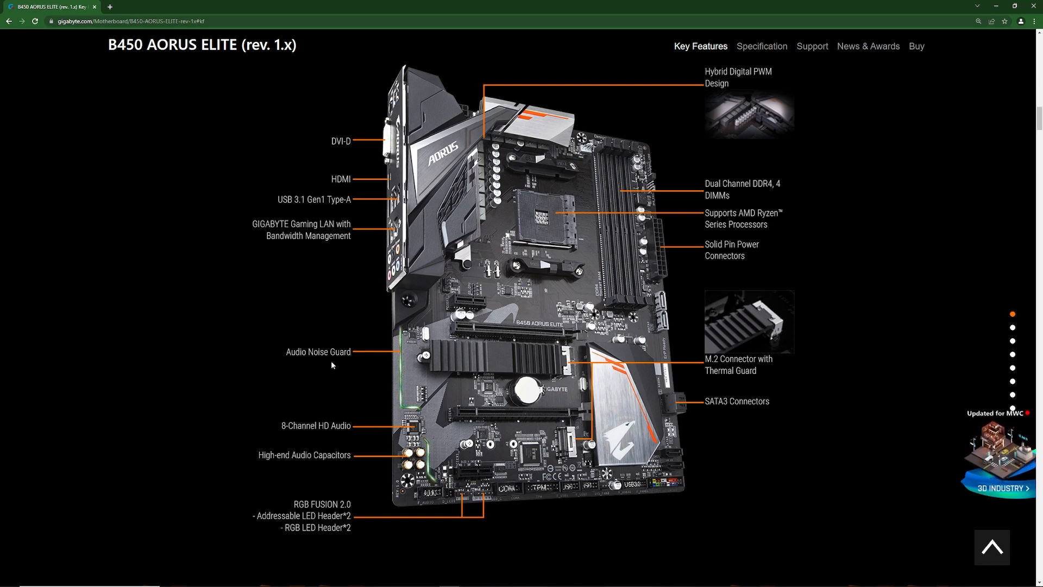
pyautogui.moveTo(397, 444)
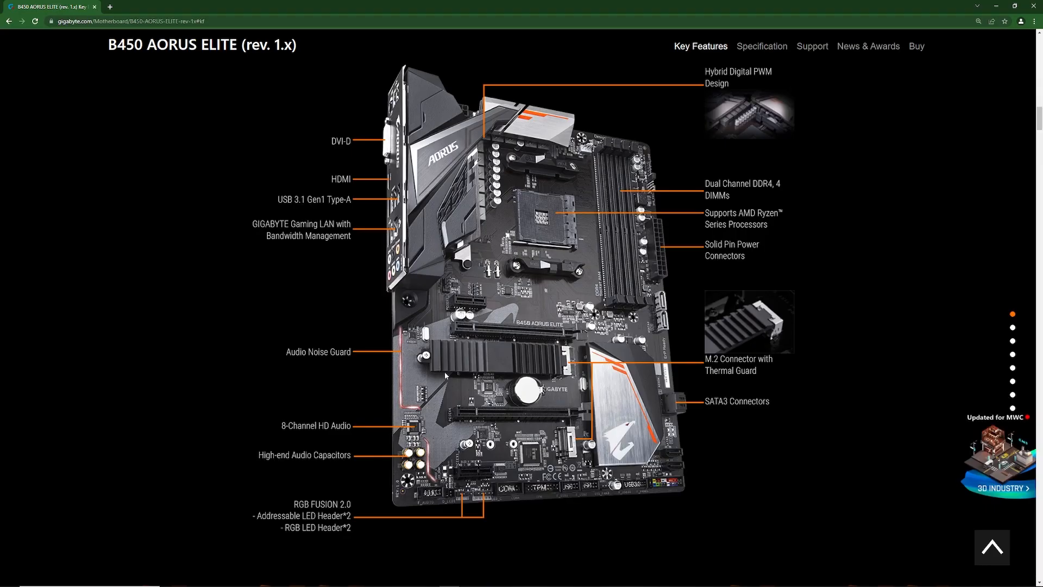
pyautogui.moveTo(420, 527)
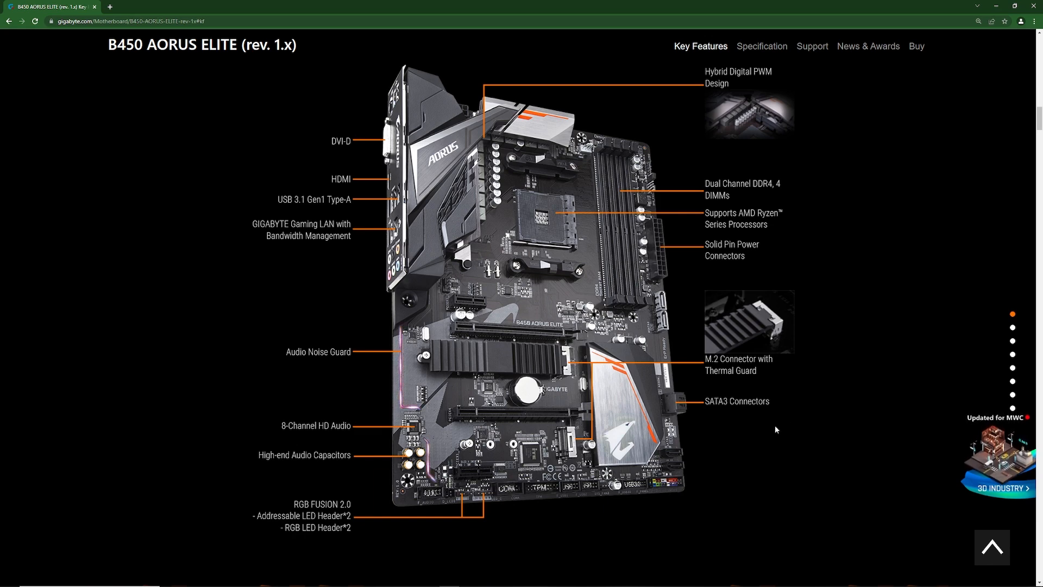
pyautogui.moveTo(781, 367)
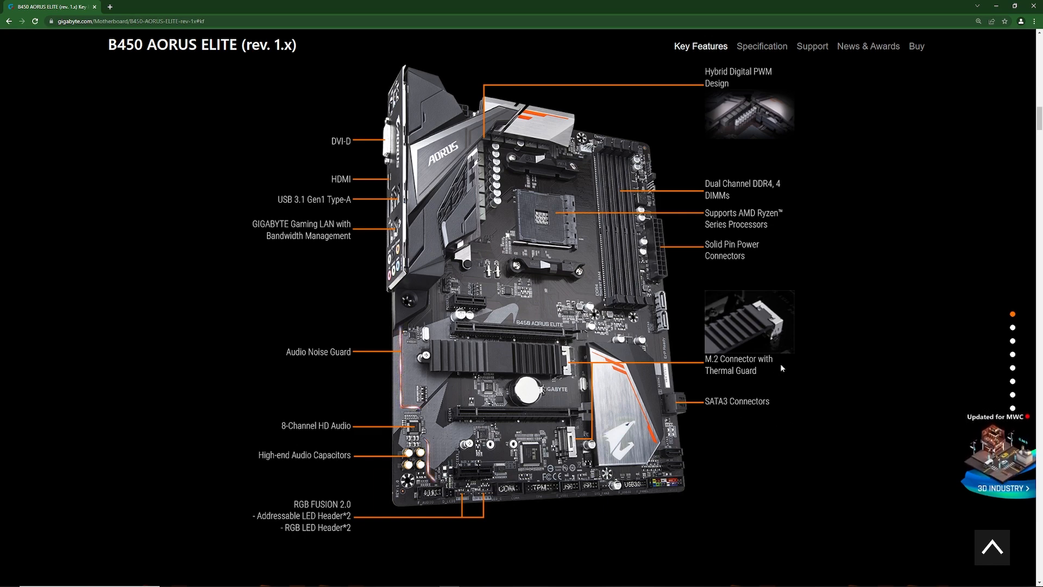
pyautogui.moveTo(559, 369)
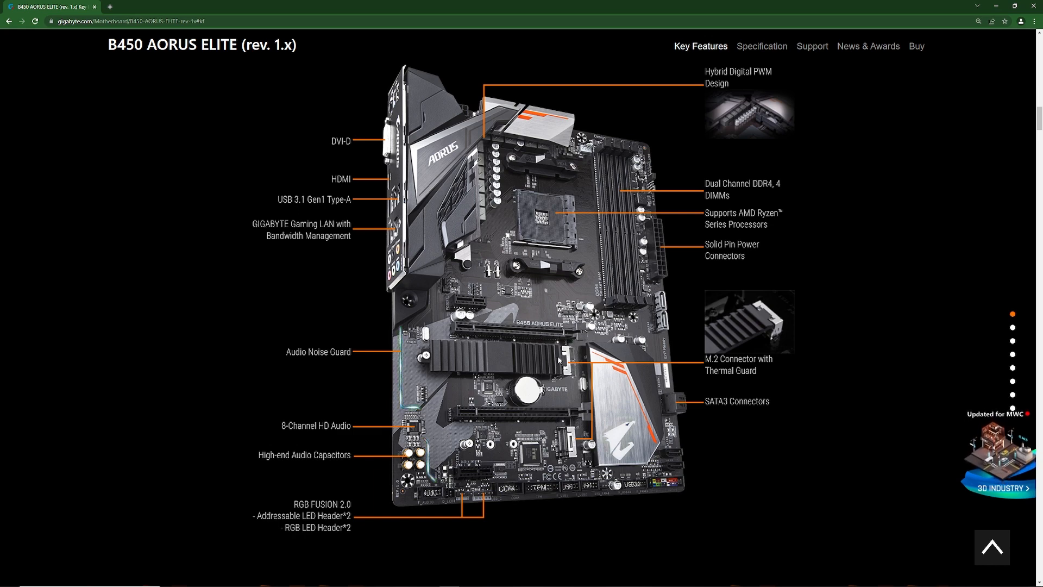
pyautogui.moveTo(703, 211)
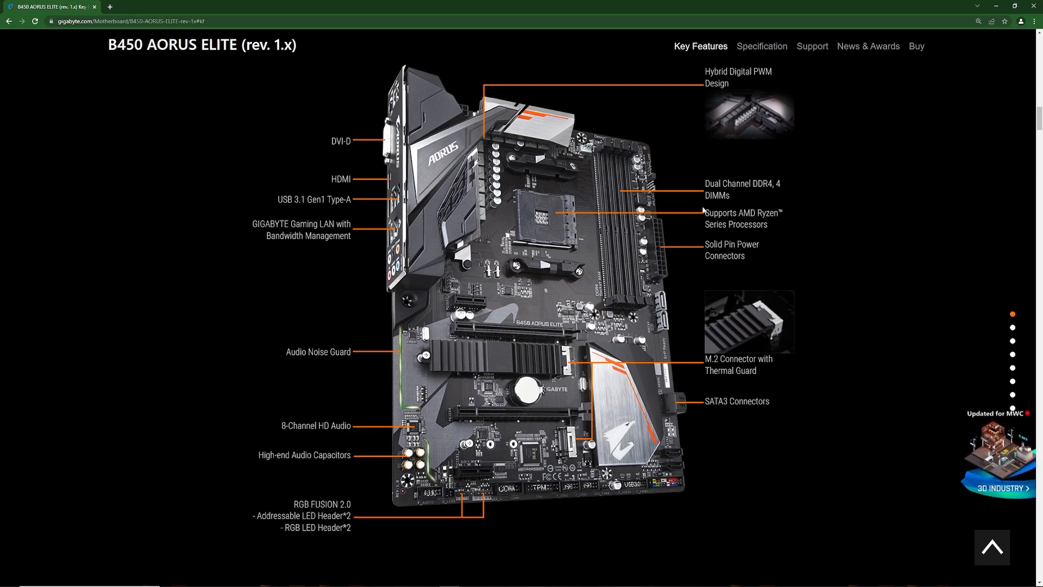